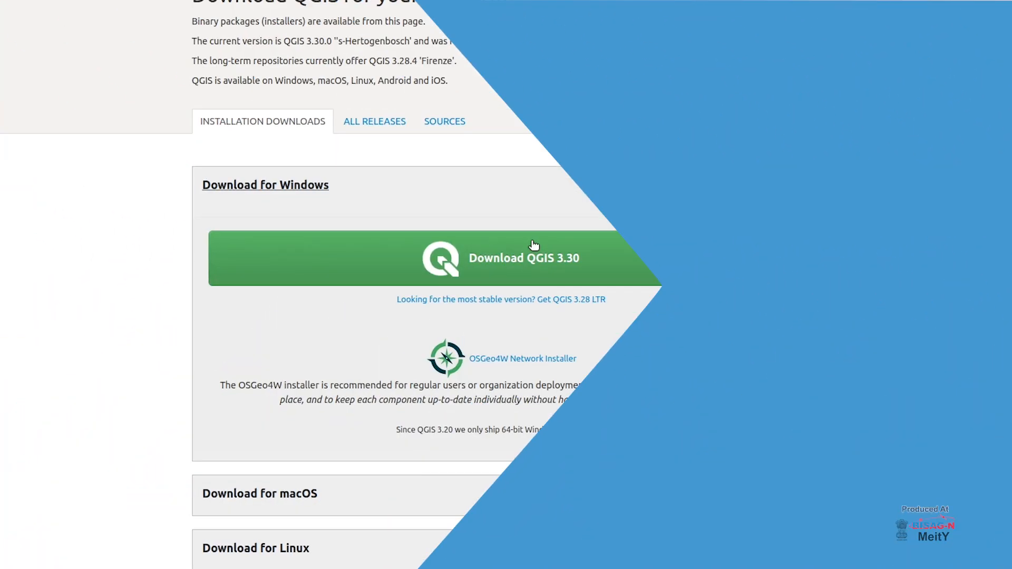
Add the Google Satellite basemap from QuickMapServices.
scroll("down", 3)
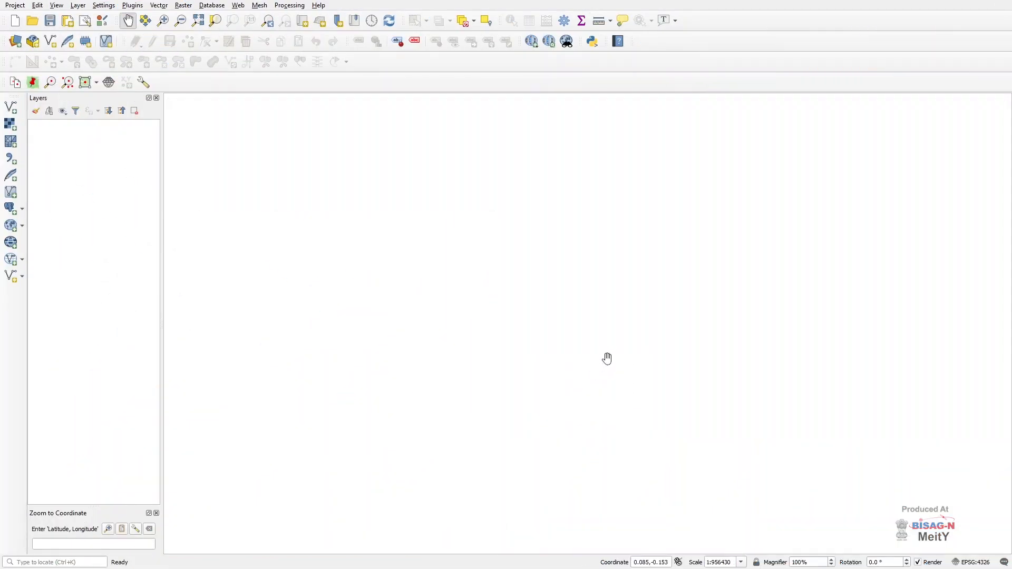
left_click(238, 5)
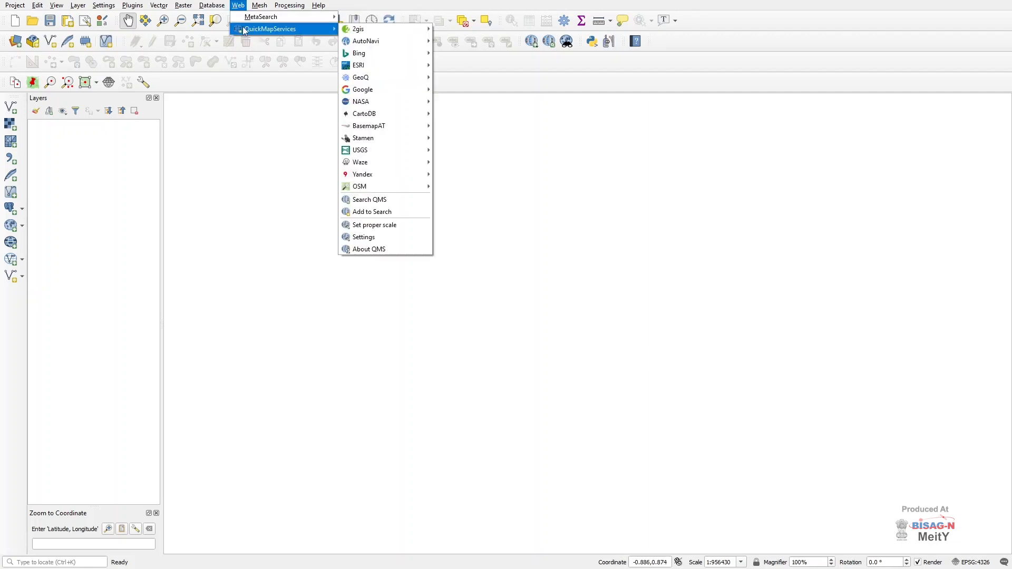
mouse_move(361, 77)
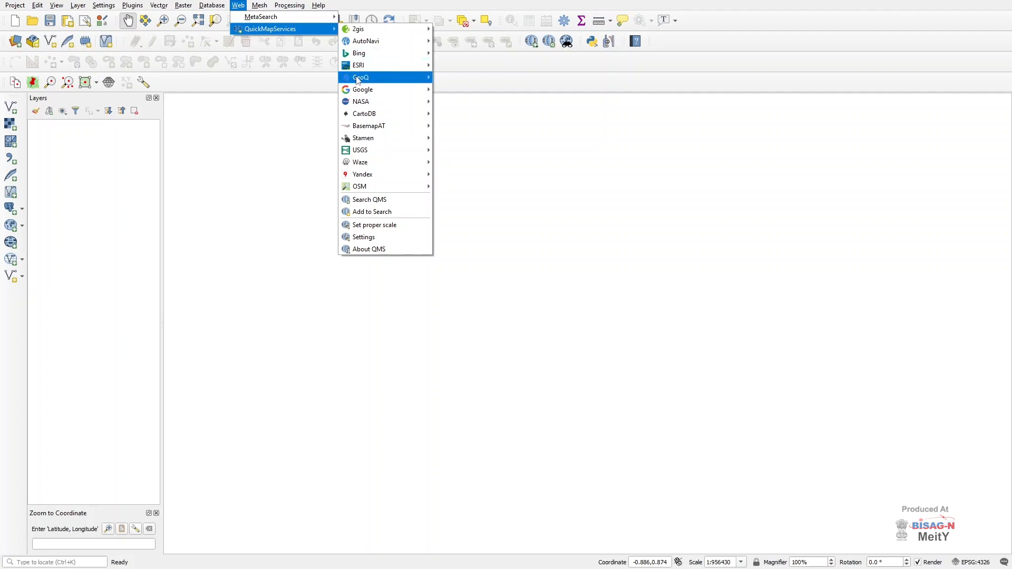
left_click(362, 89)
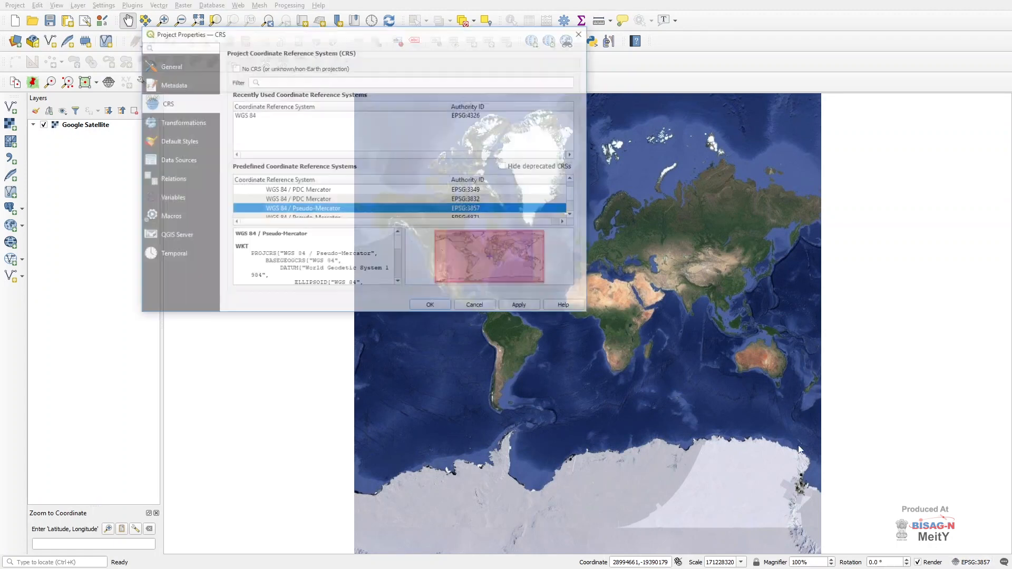
Set the project CRS to WGS 84 (EPSG:4326) in Project Properties.
left_click(342, 115)
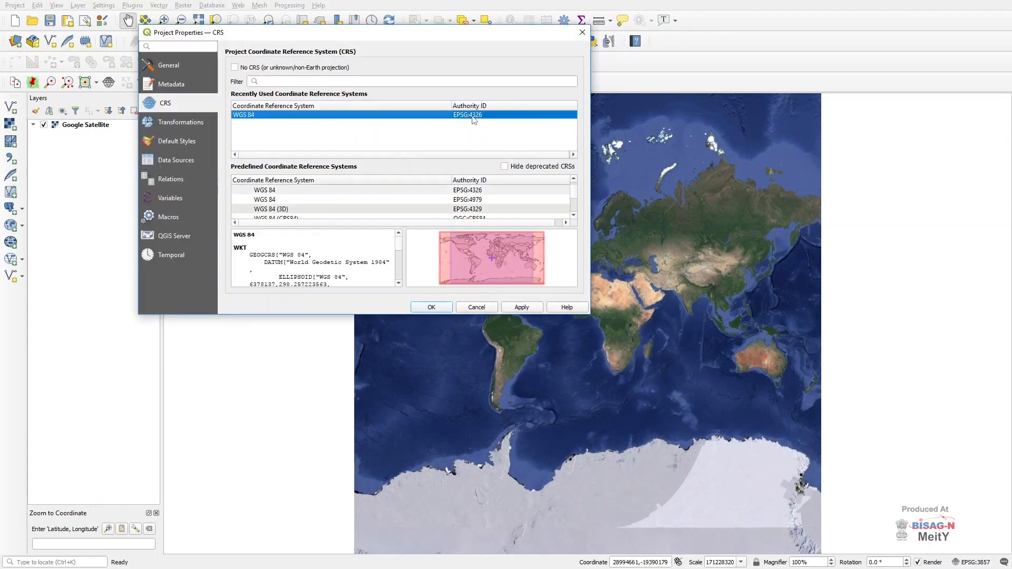
left_click(356, 114)
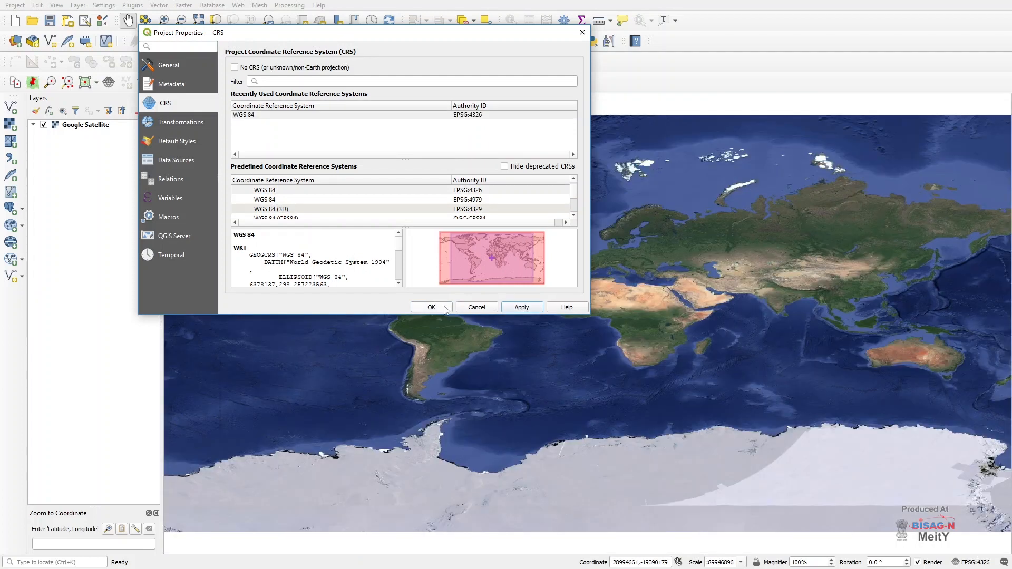
left_click(431, 306)
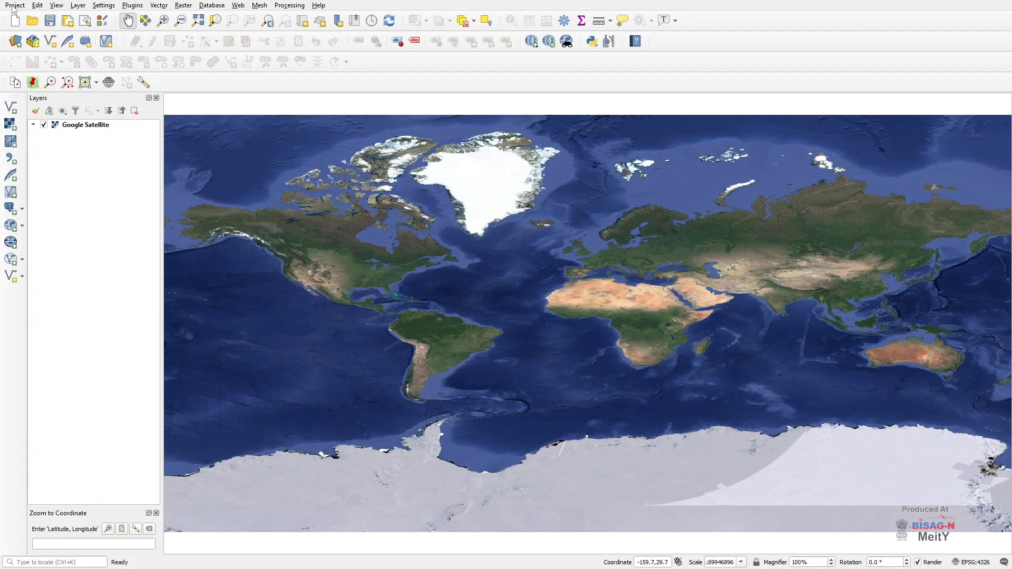
Start a DWG/DXF import targeting a new test.gpkg GeoPackage.
left_click(14, 5)
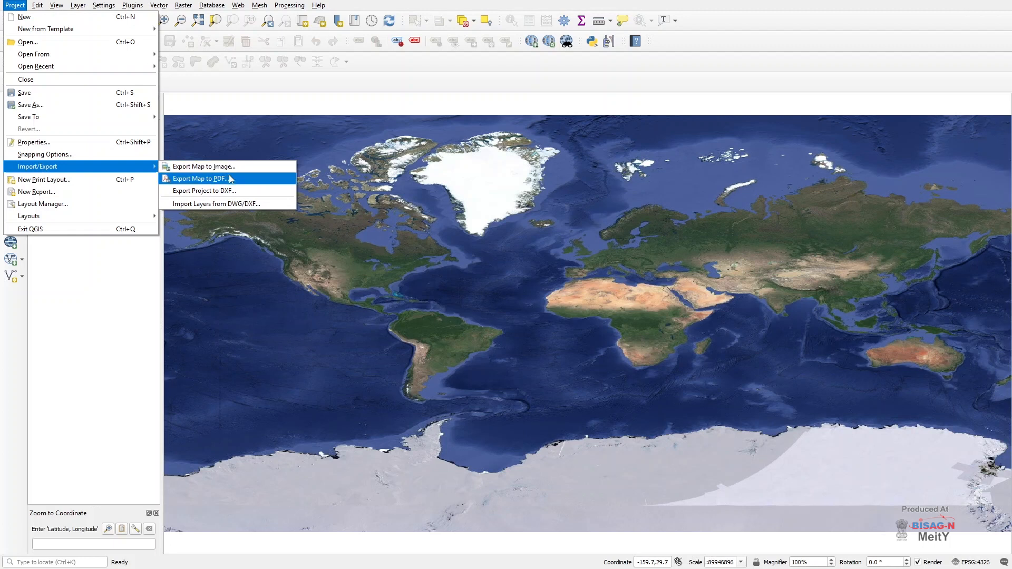
mouse_move(219, 204)
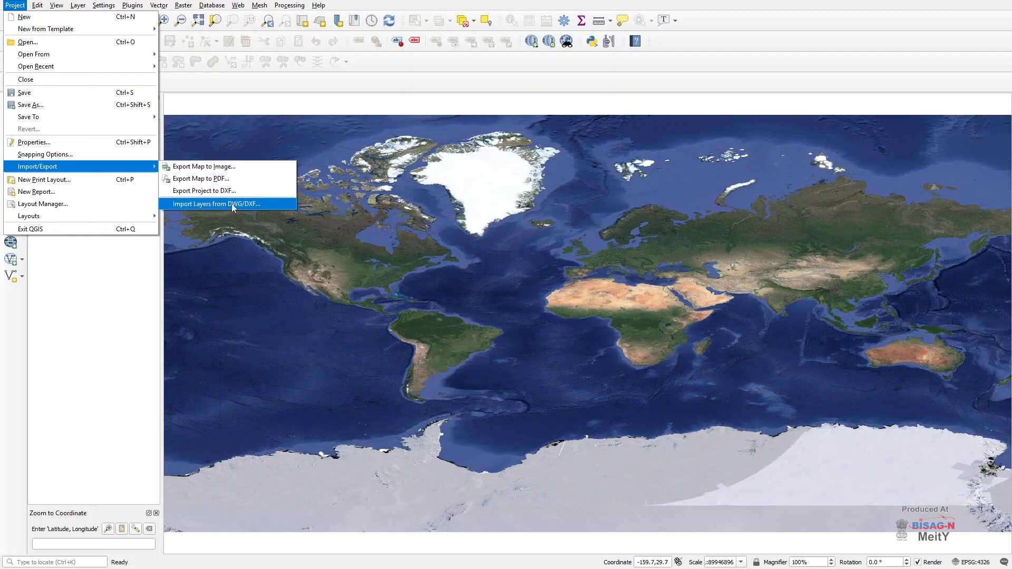
left_click(218, 204)
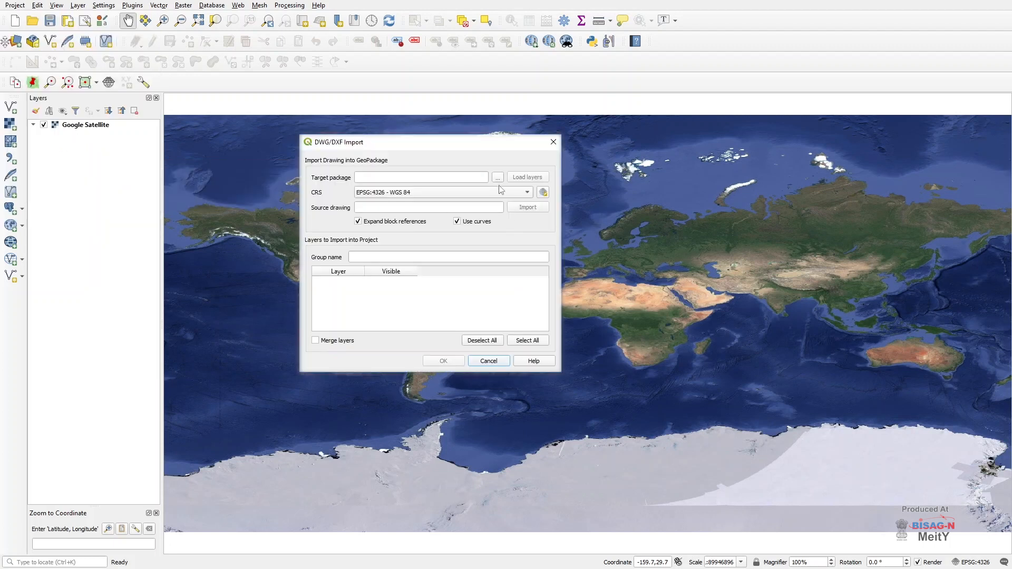
left_click(497, 177)
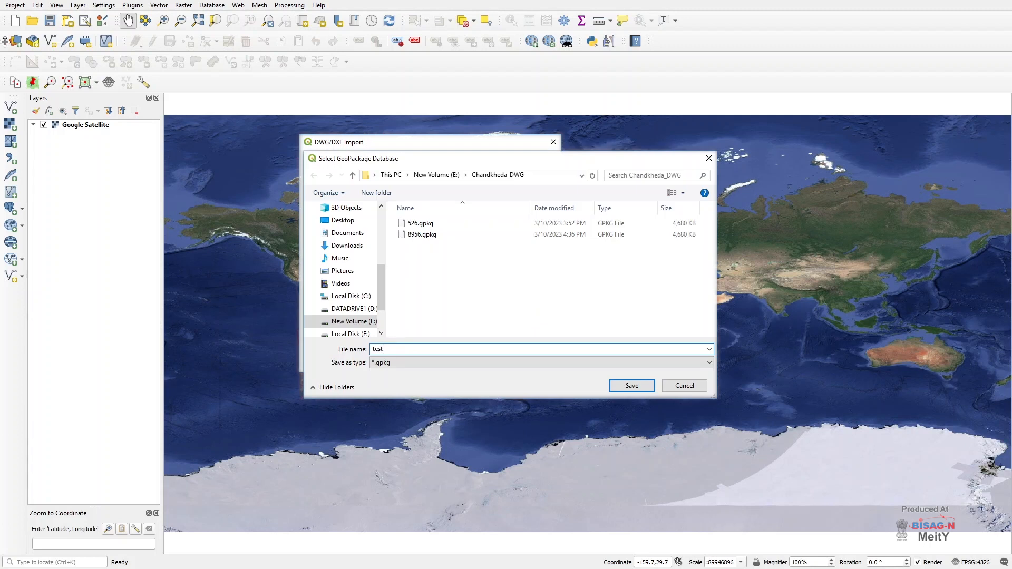
left_click(630, 386)
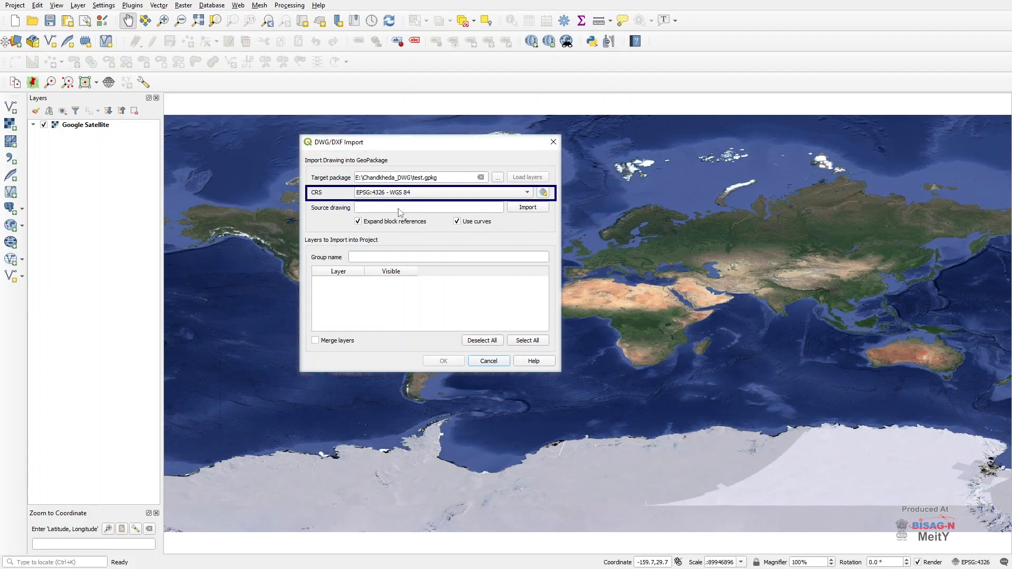
Choose JUNA GHANTILA DISTY.dwg as the import source drawing.
left_click(528, 208)
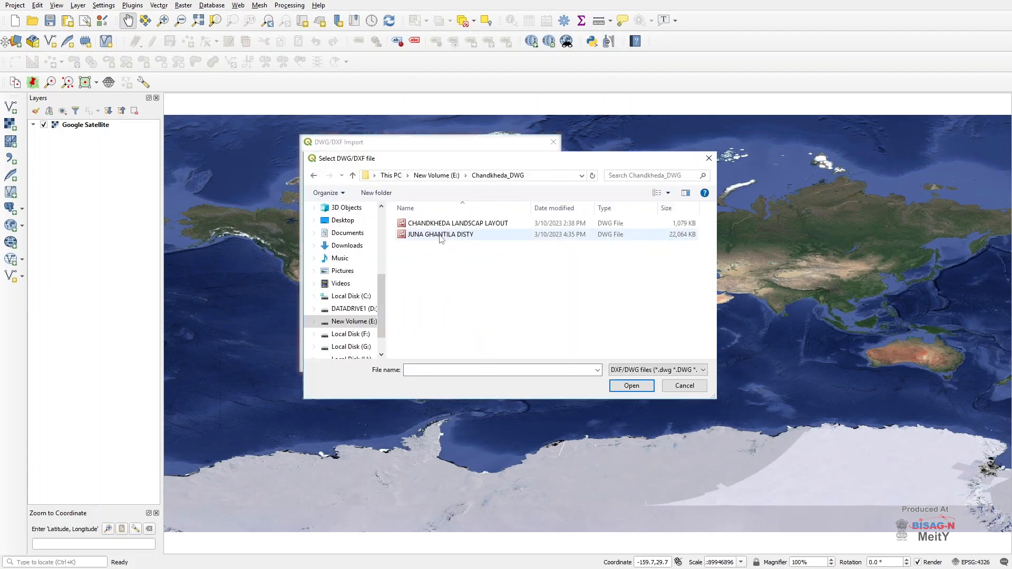
left_click(440, 234)
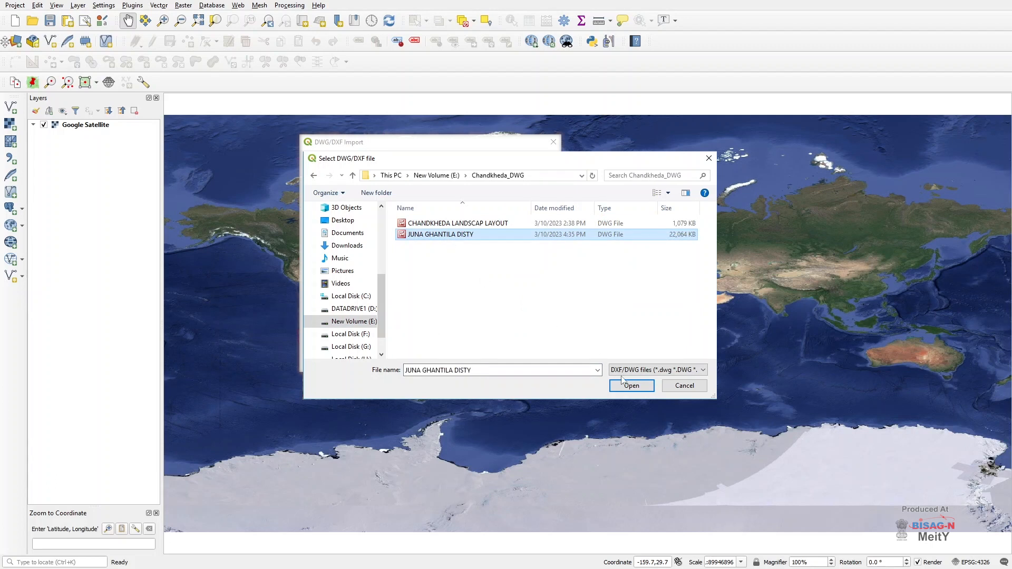
left_click(631, 386)
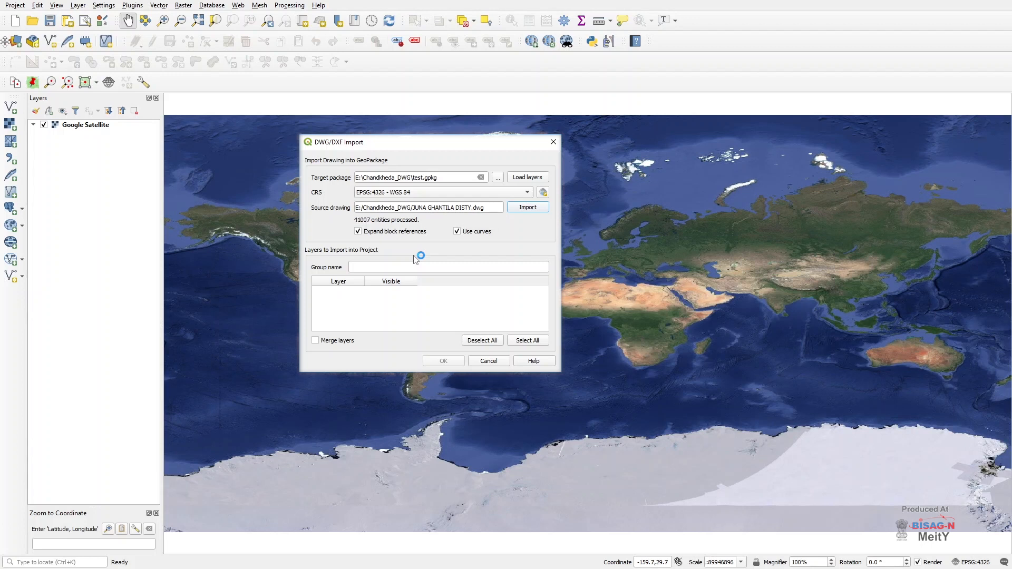
Import all drawing layers into the project as a group named test.
left_click(527, 206)
type("t")
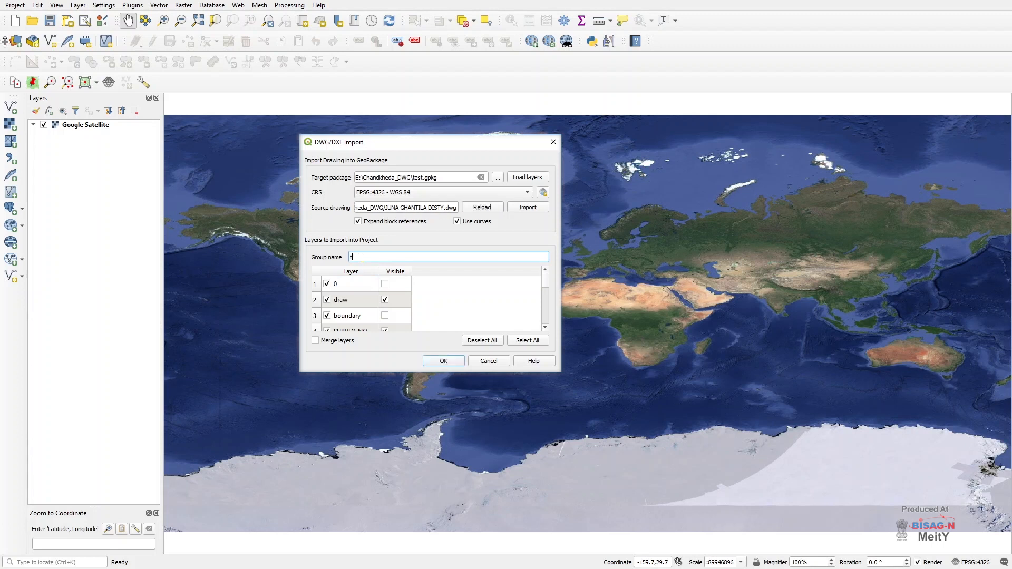
type("est")
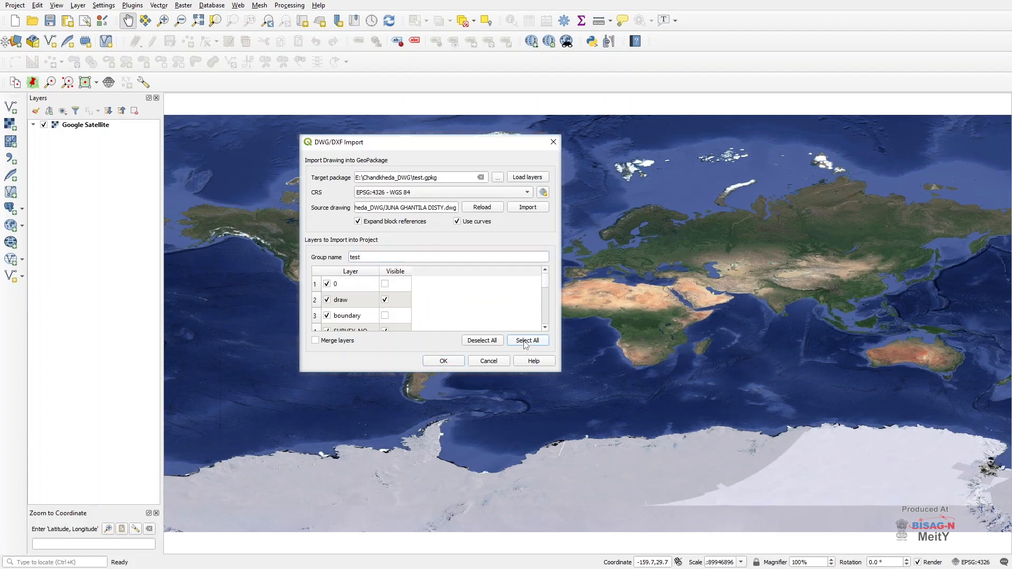
left_click(527, 341)
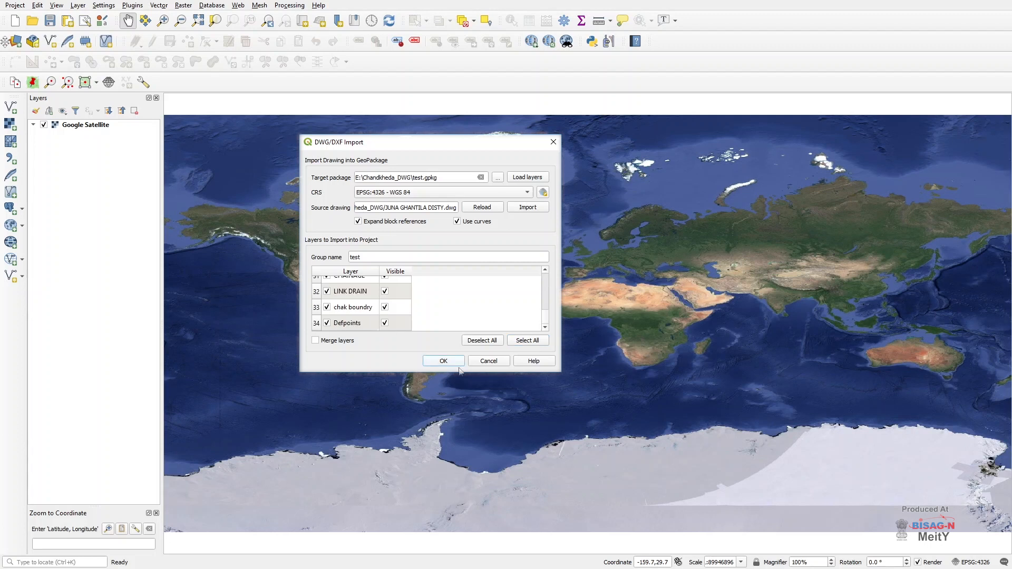
left_click(443, 361)
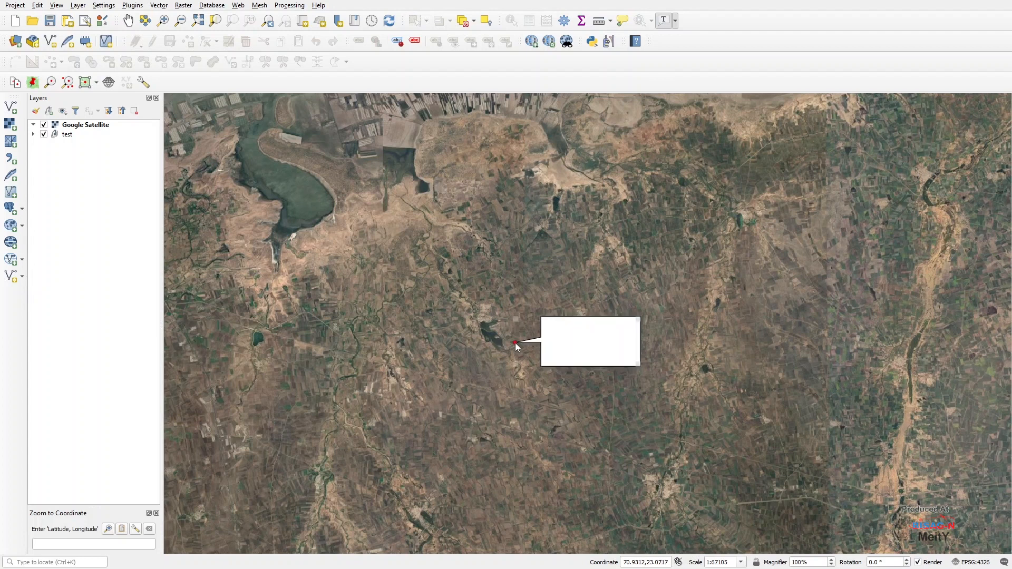
Hide Google Satellite and expand the test group to list its layers.
left_click(43, 124)
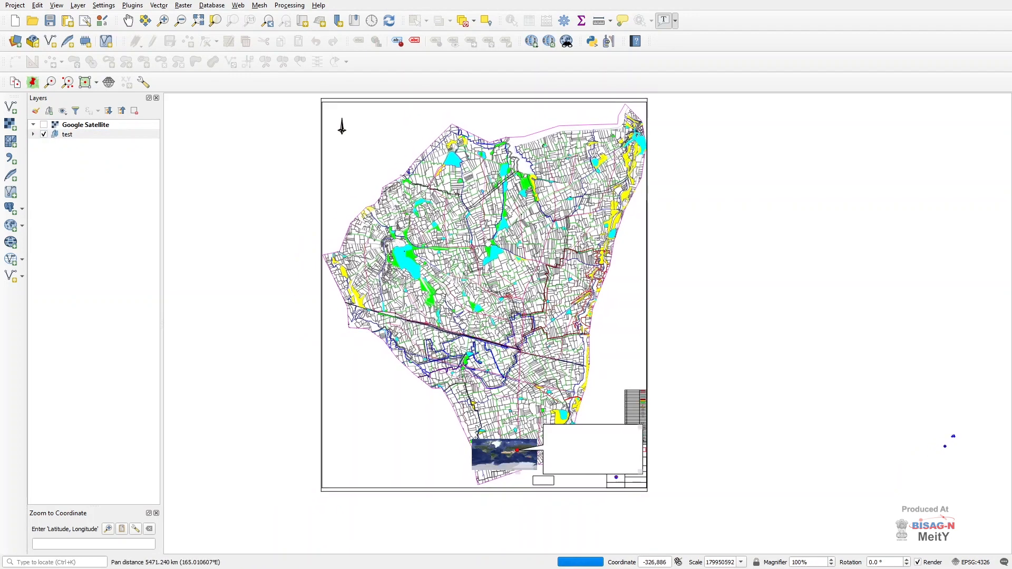
left_click(32, 134)
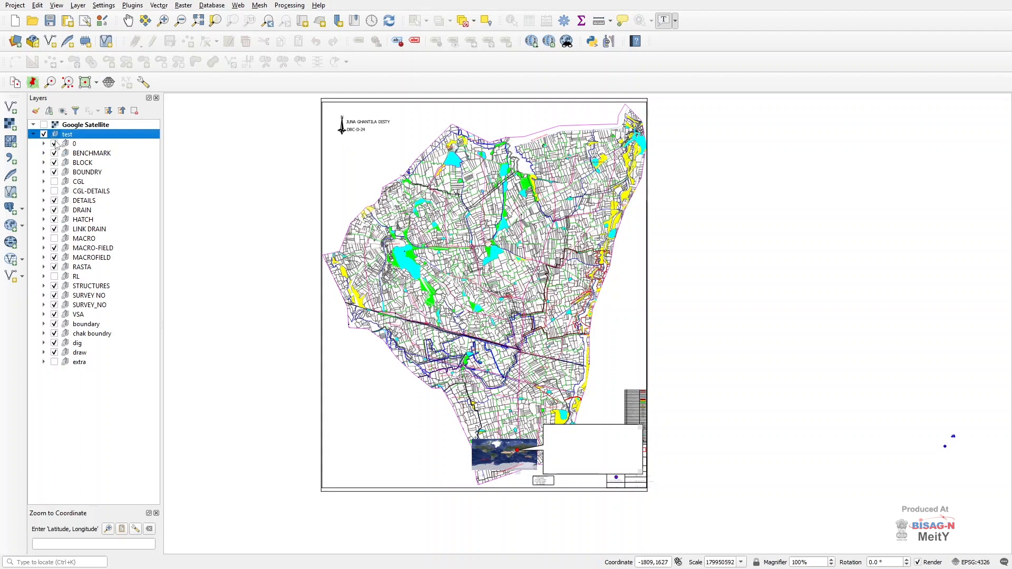
mouse_move(569, 451)
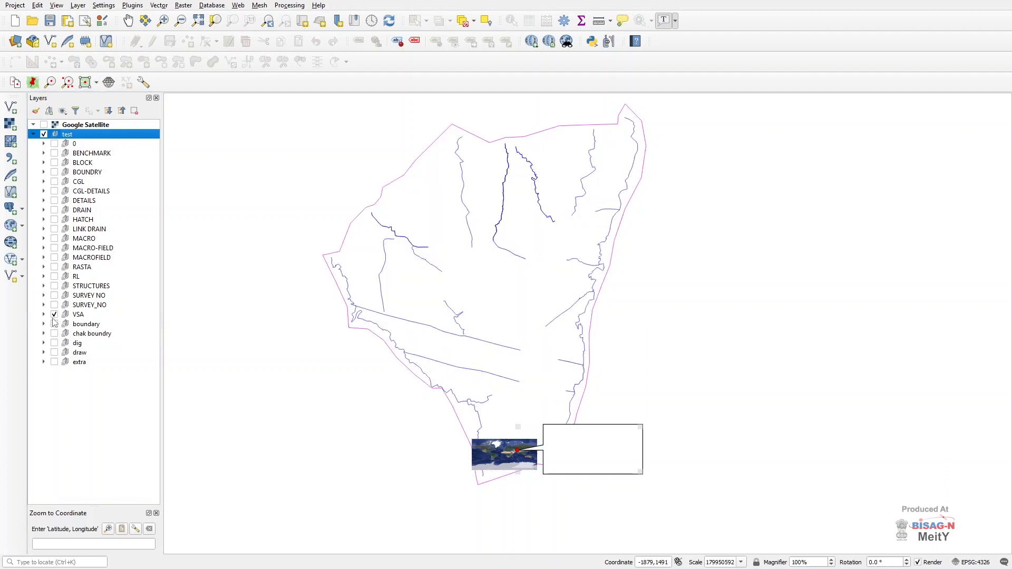
Start exporting the VSA polylines layer to a new file.
left_click(78, 314)
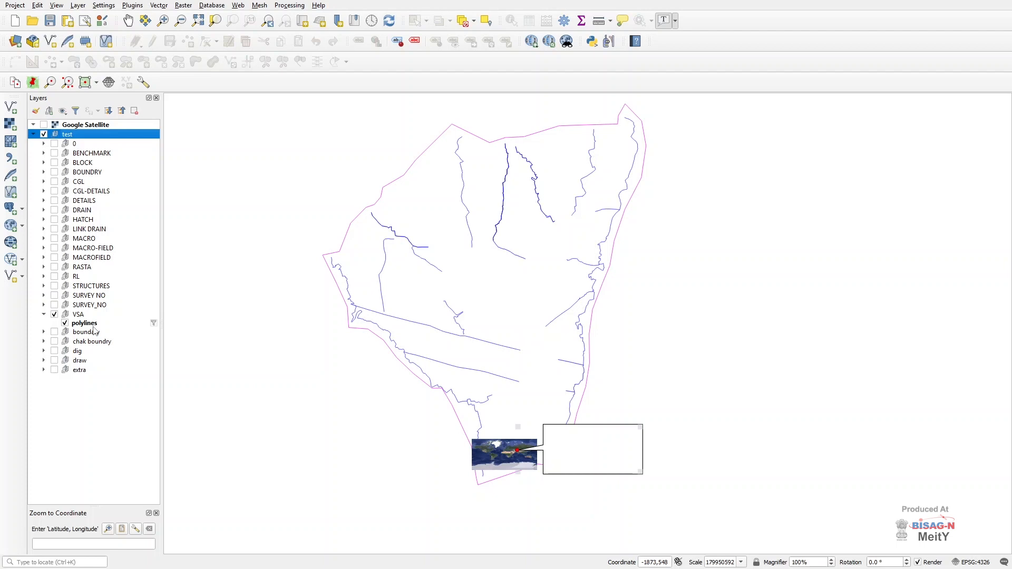
left_click(84, 322)
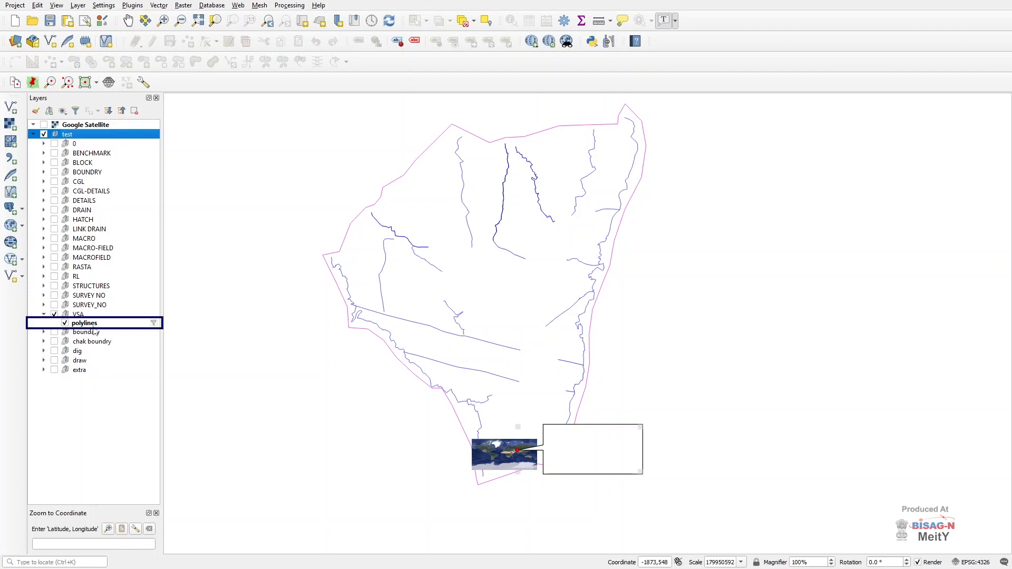
right_click(84, 322)
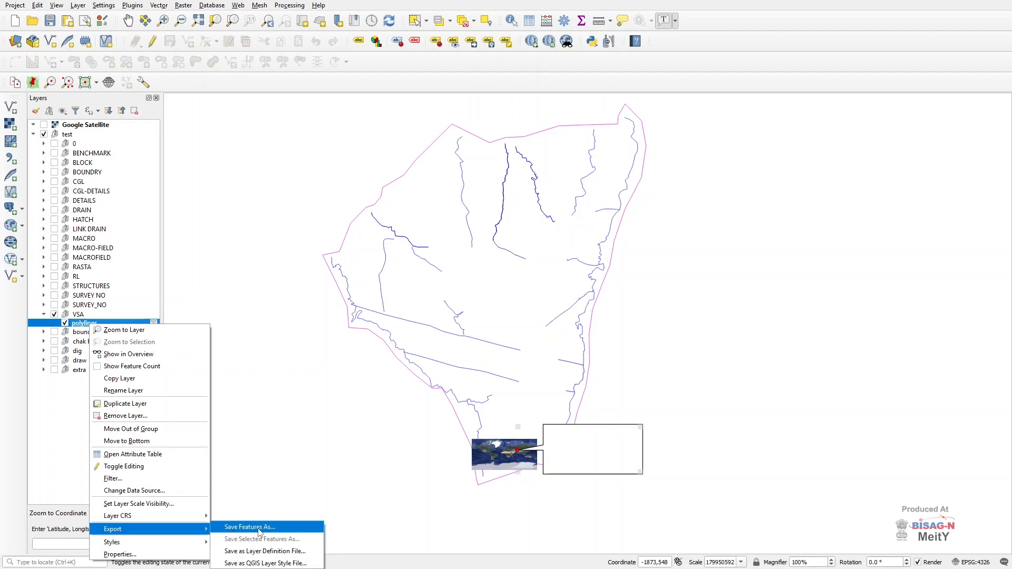
left_click(249, 527)
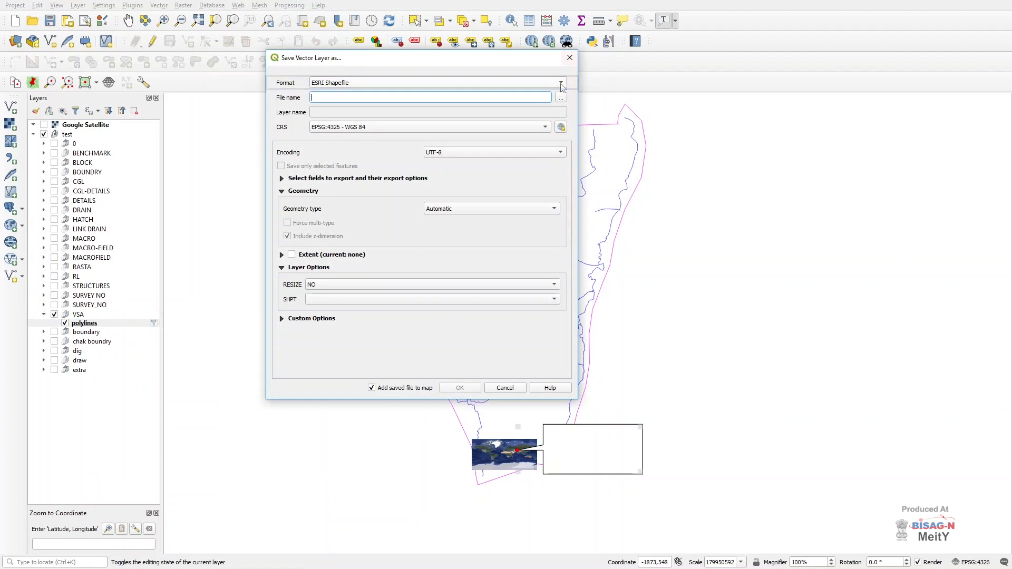
Save it as Khakhrechi ESRI Shapefile in E:\Chandkheda_DWG and add it to the map.
left_click(560, 97)
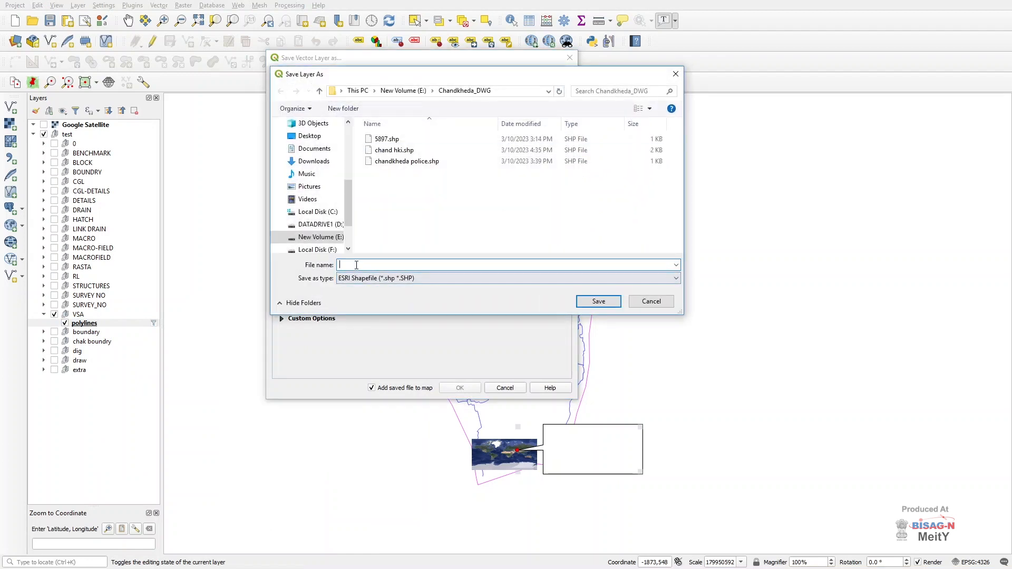
type("Khakhrechi")
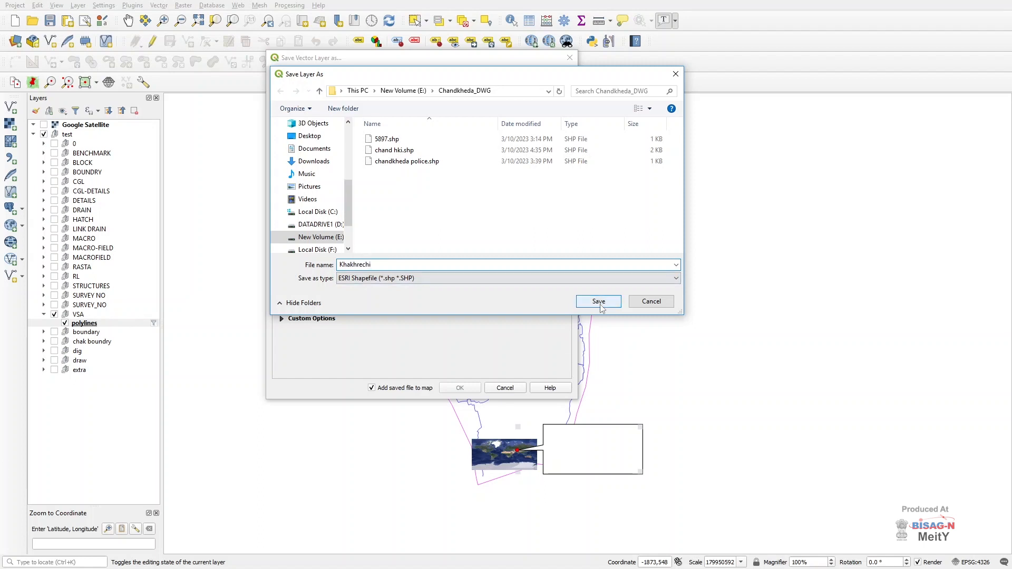
left_click(597, 302)
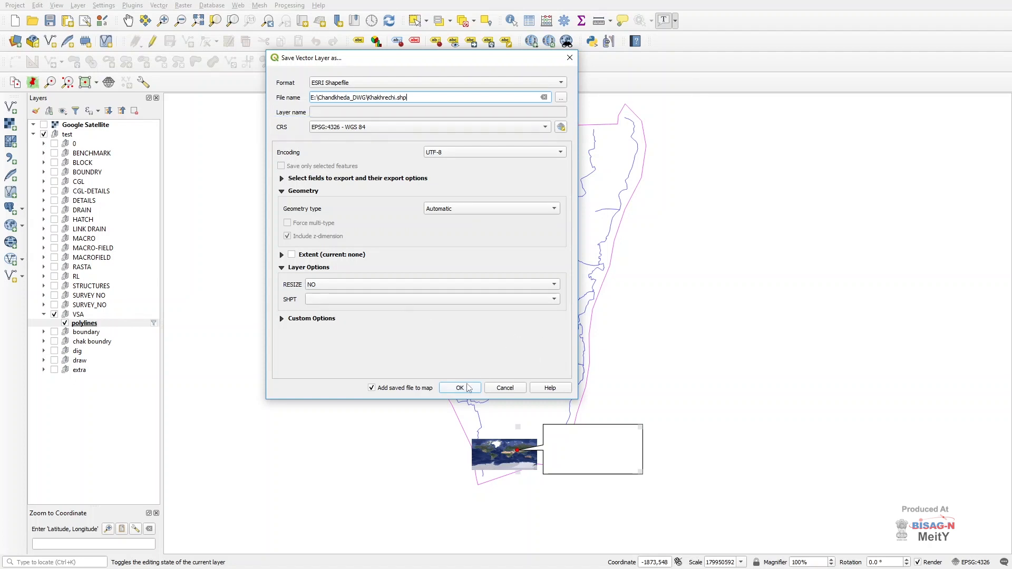
left_click(459, 388)
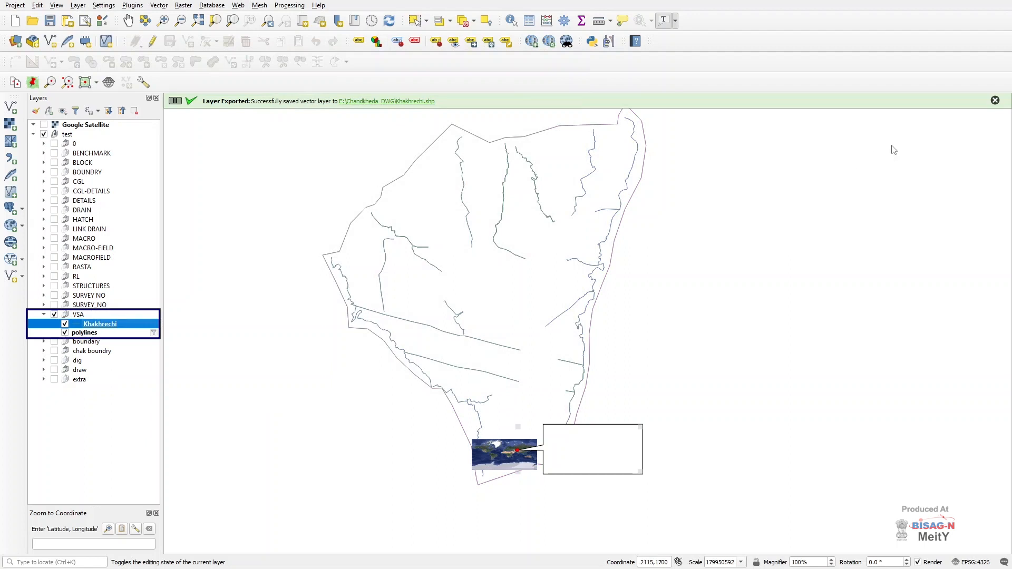
mouse_move(120, 350)
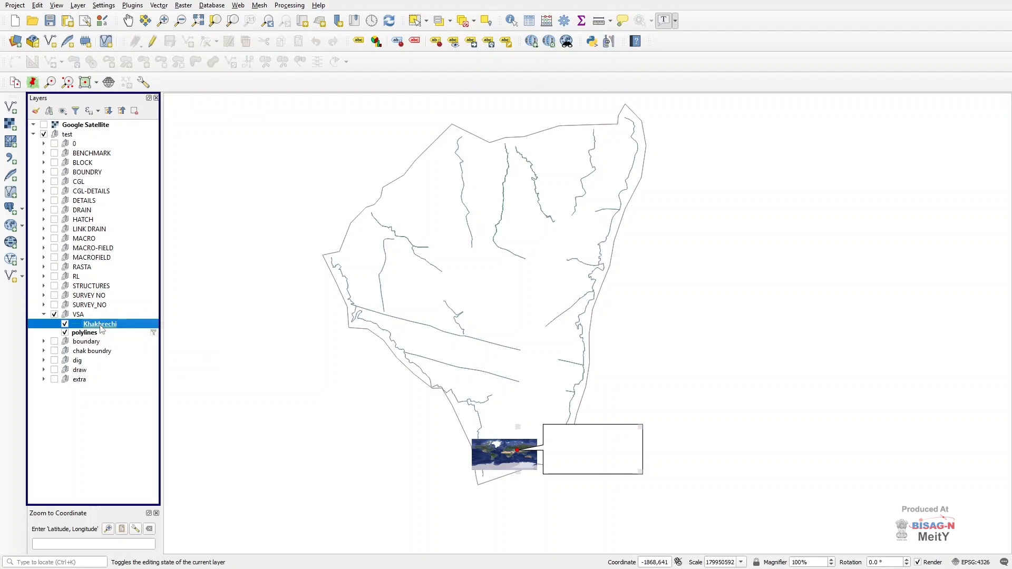
mouse_move(371, 401)
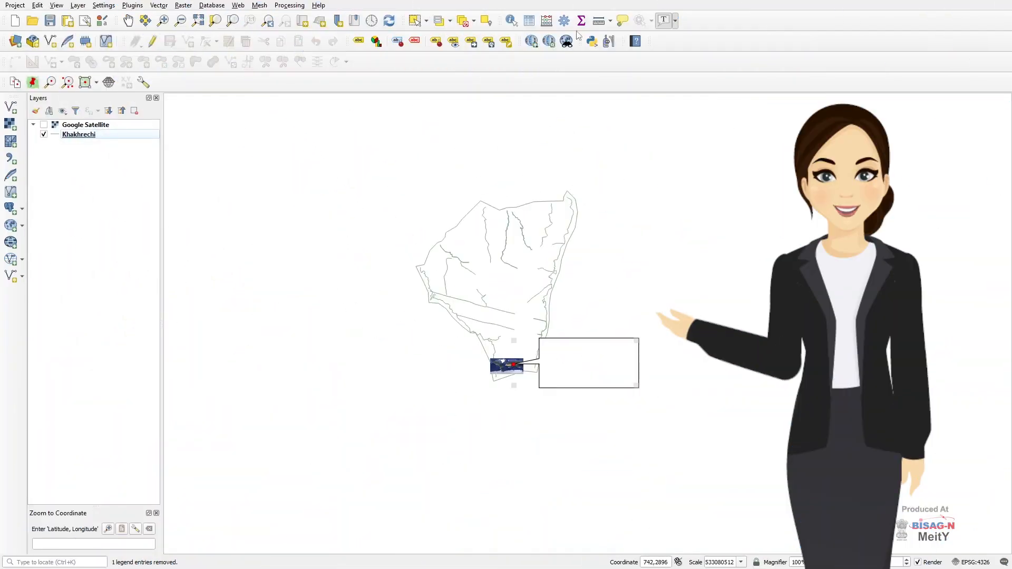
left_click(608, 41)
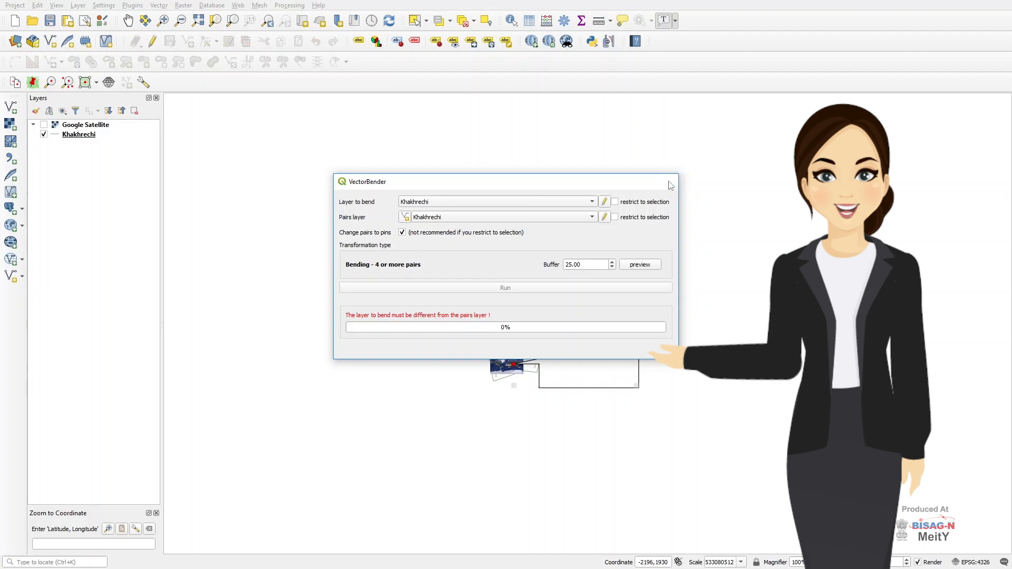
left_click(671, 186)
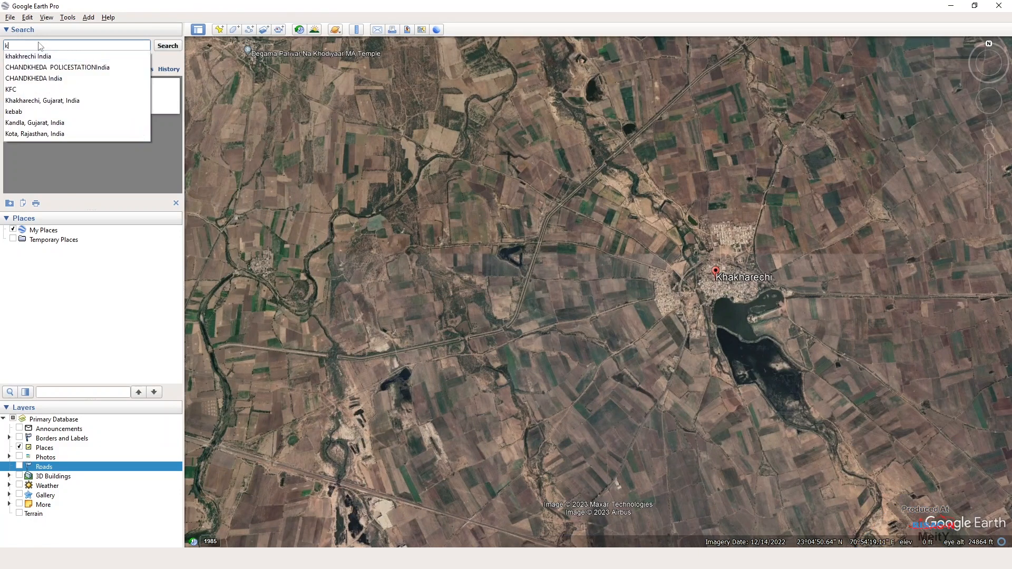
Search 'khakhrechi India' in Google Earth and fly to the village.
type("hakhrechi India")
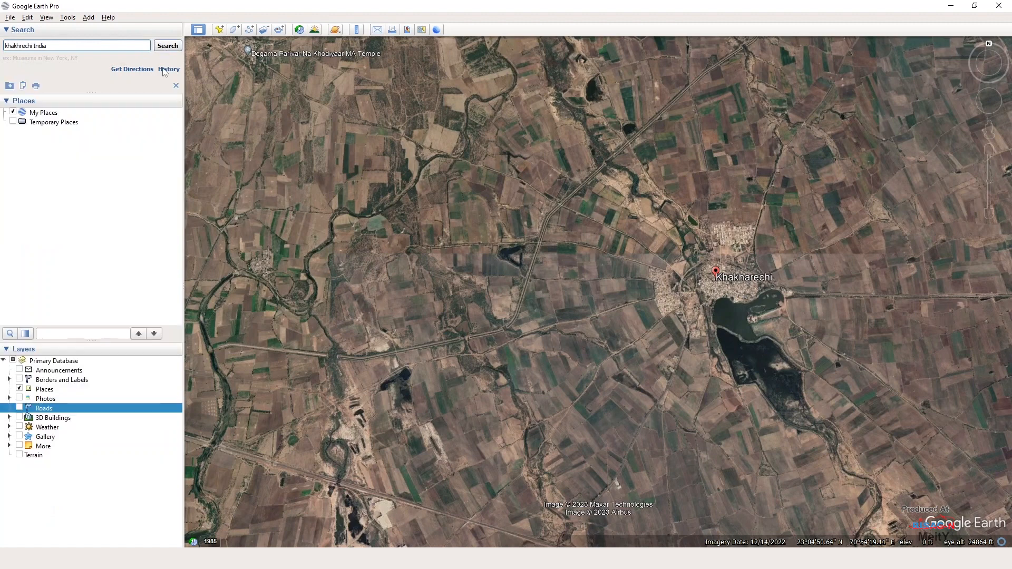
left_click(168, 46)
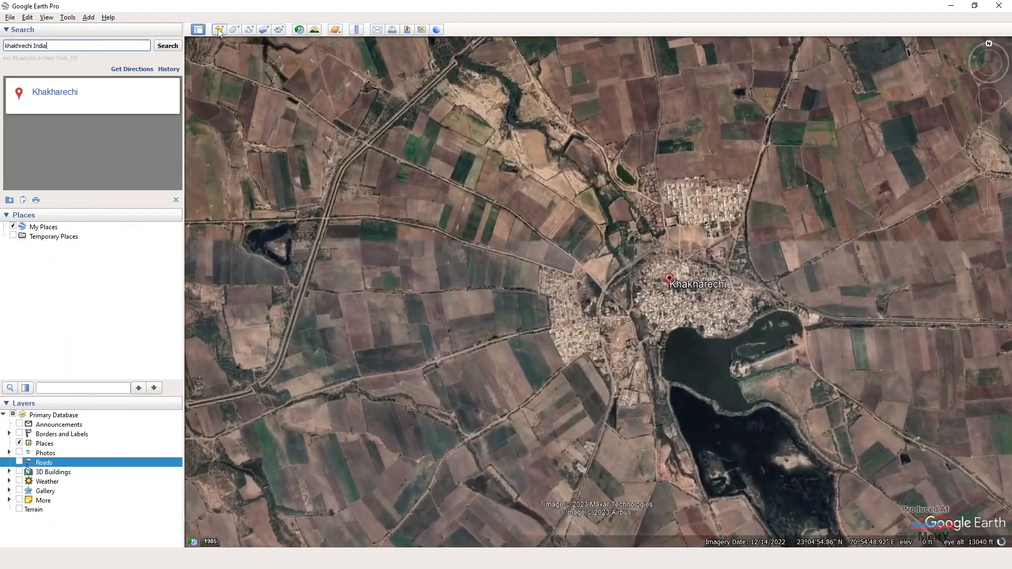
left_click(220, 29)
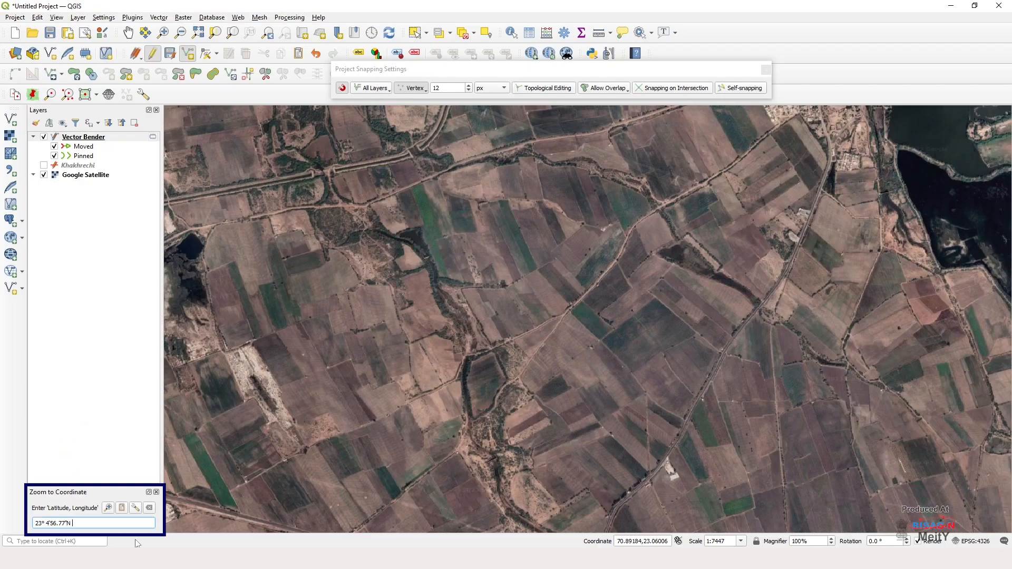
Zoom the QGIS map to 23°4'56.77"N 70°55'2.39"E at Khakharechi village.
type("70°55'2.39\"E")
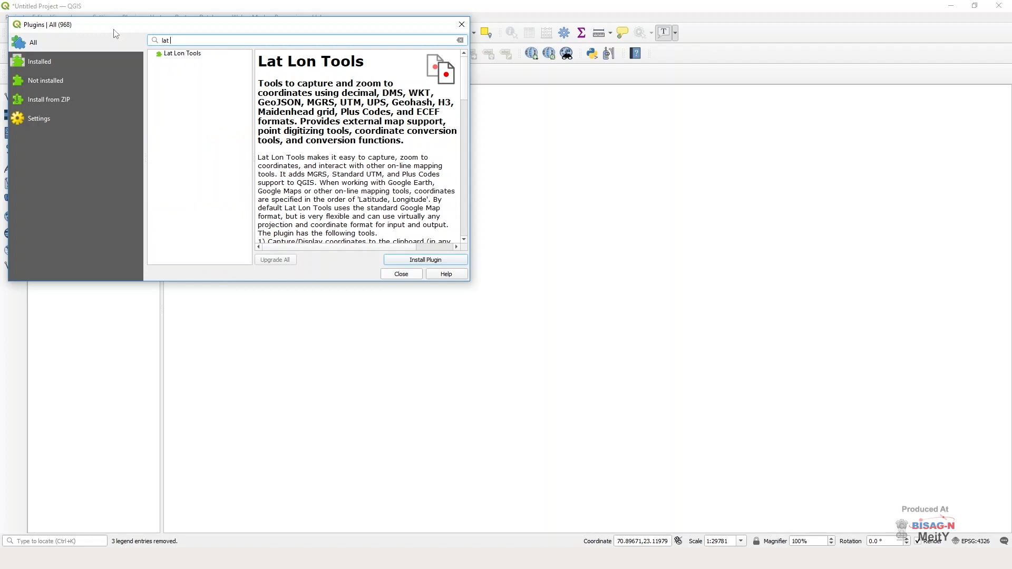
type("lo")
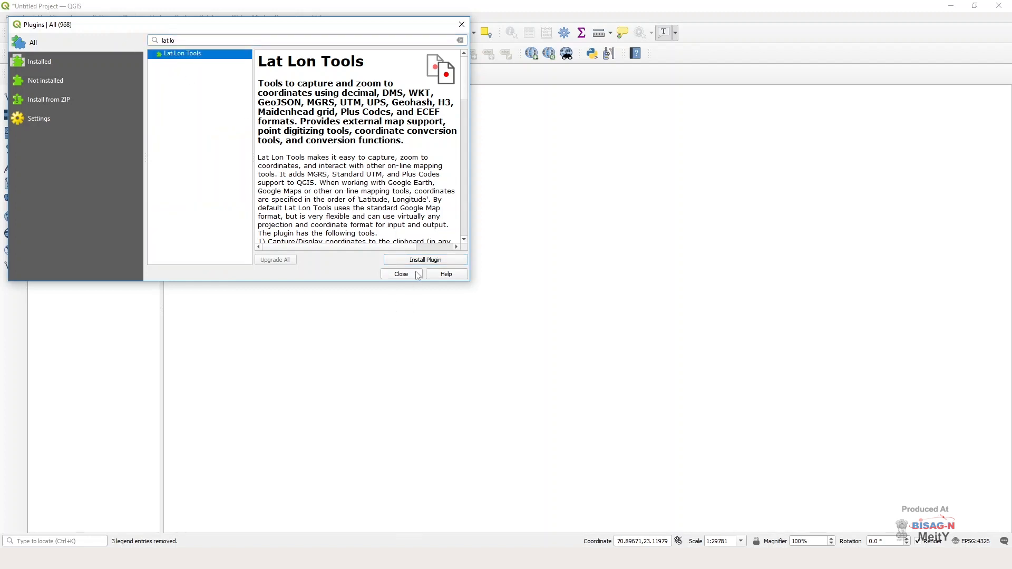
left_click(425, 259)
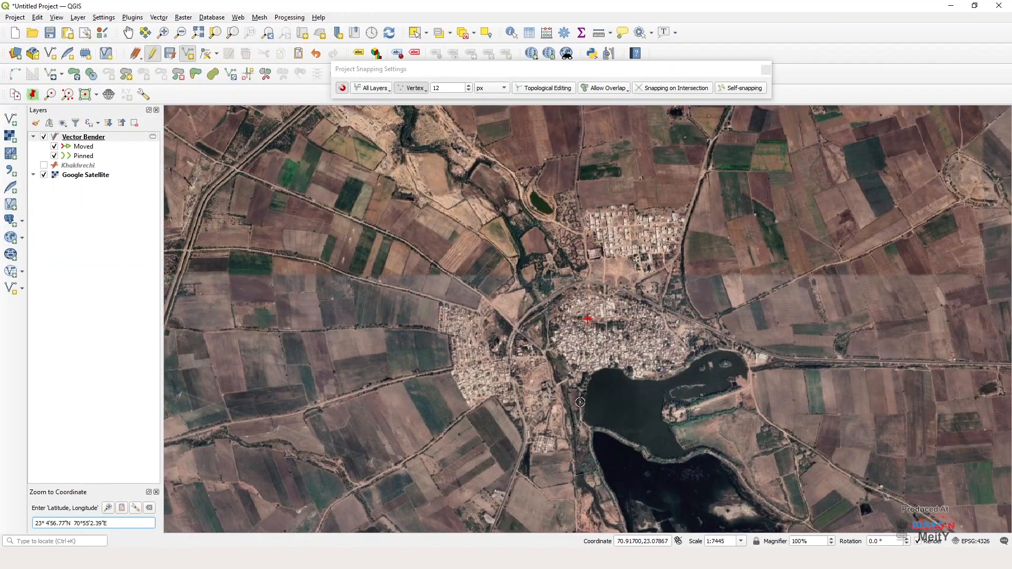
scroll("down", 3)
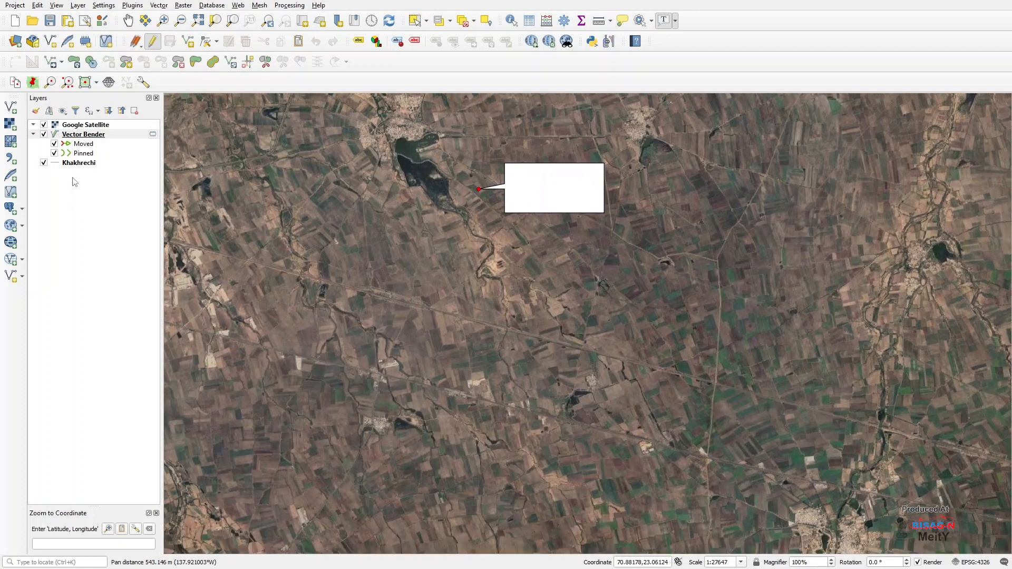
Zoom the map to the full extent of the Khakhrechi layer.
right_click(78, 162)
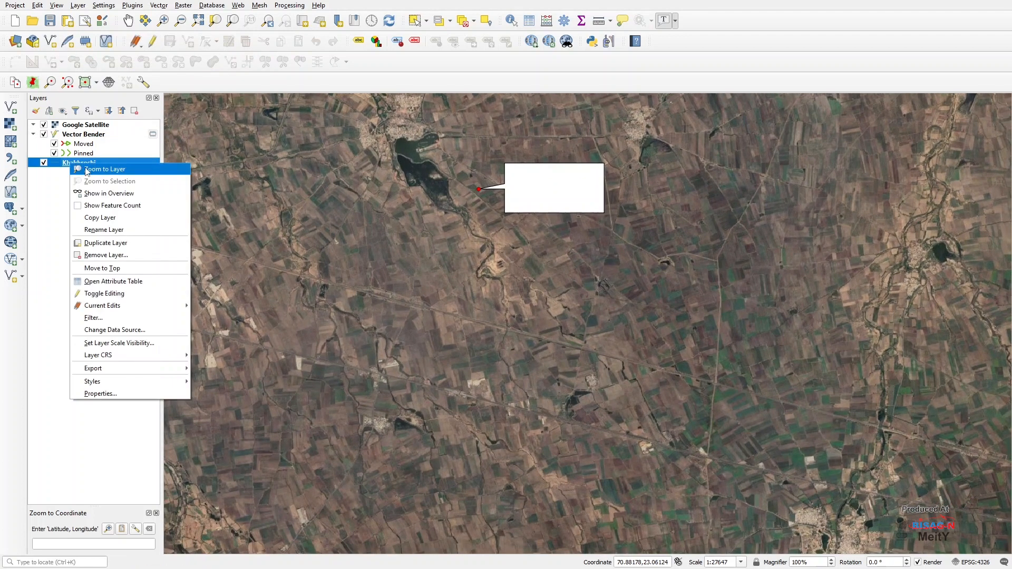
left_click(105, 169)
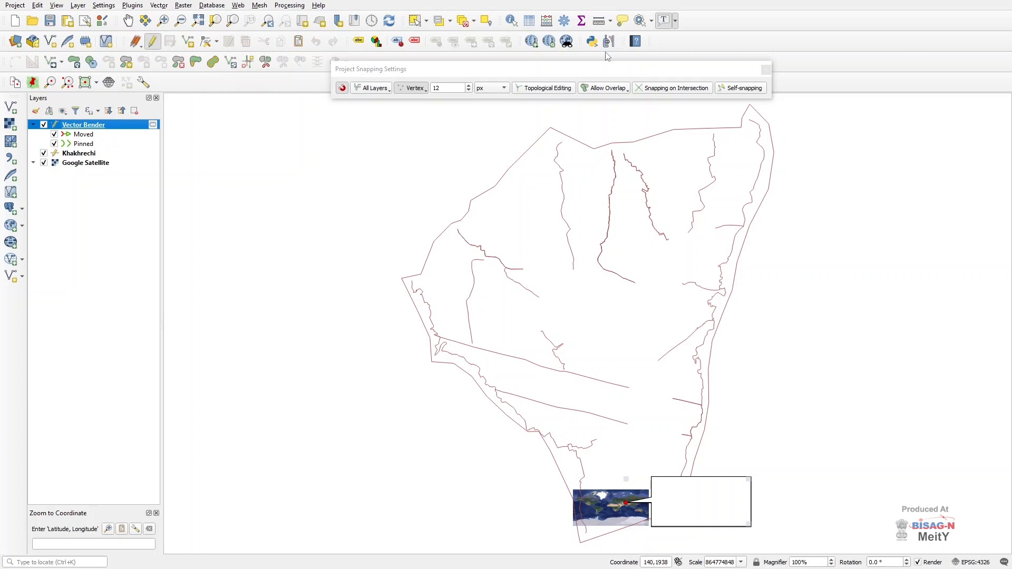
Install the Vector Bender plugin from the plugin manager.
left_click(133, 5)
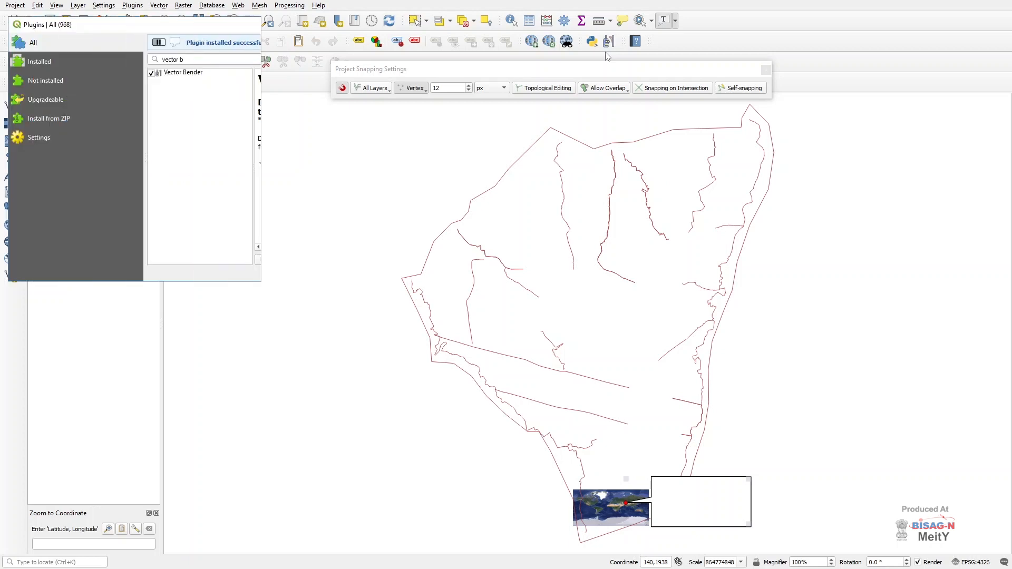
left_click(184, 71)
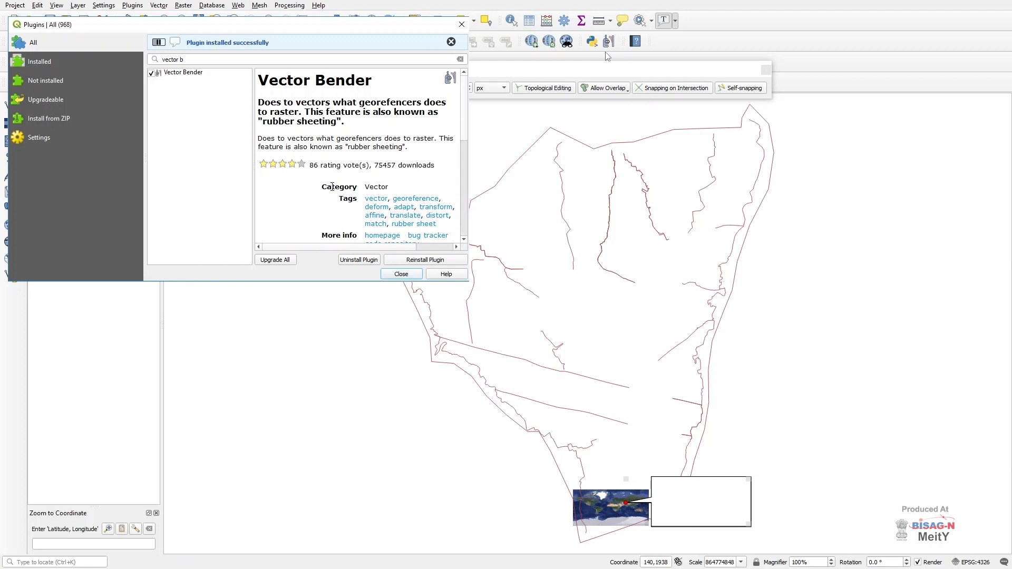
left_click(401, 274)
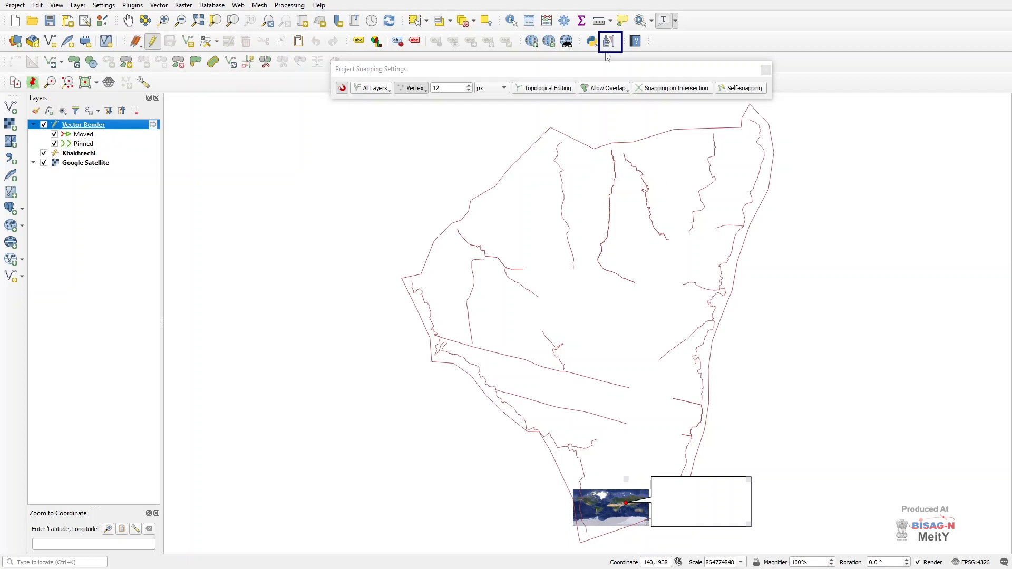
left_click(610, 41)
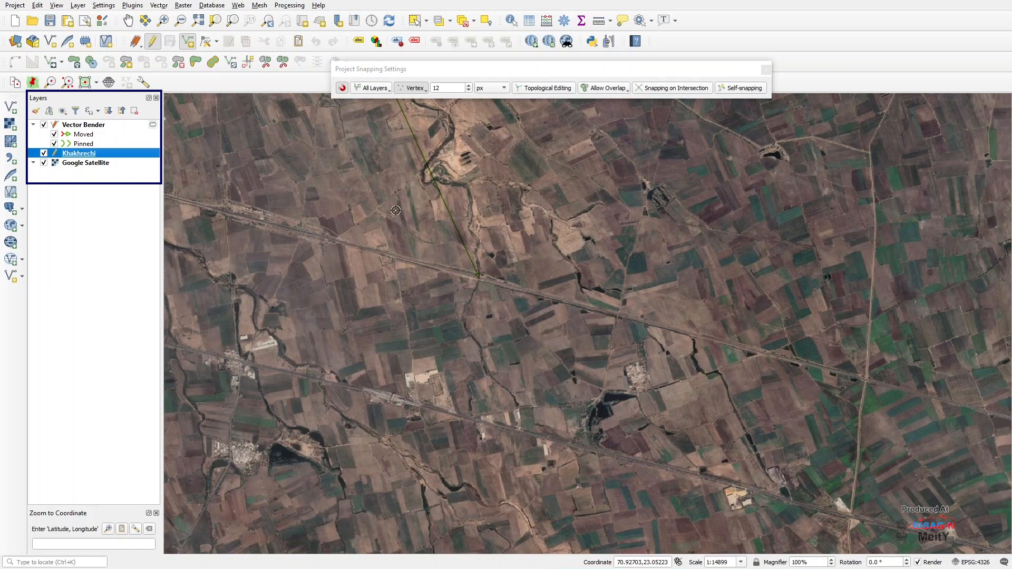
Run VectorBender to bend Khakhrechi onto the imagery using the Vector Bender pairs.
left_click(152, 41)
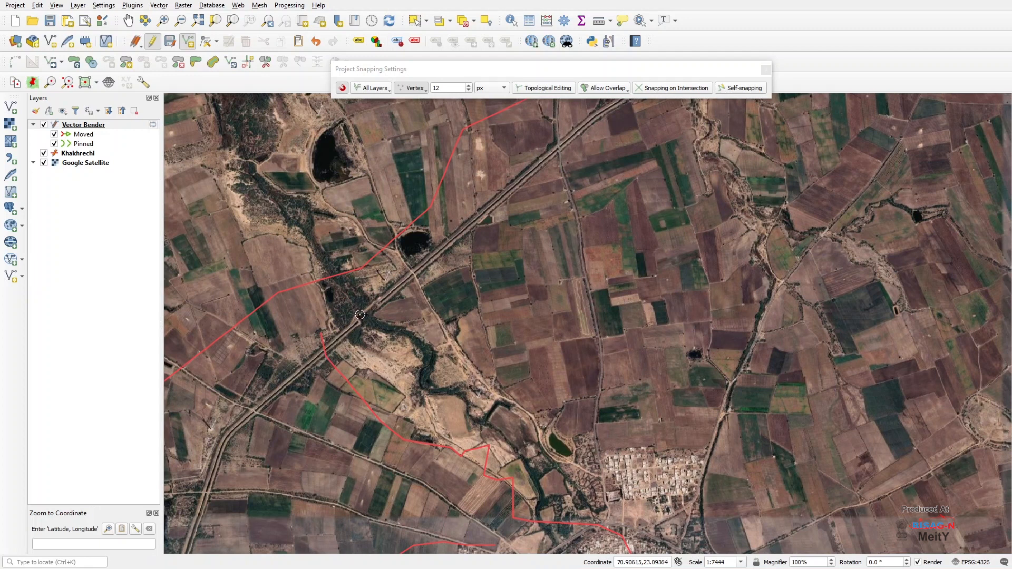
mouse_move(575, 155)
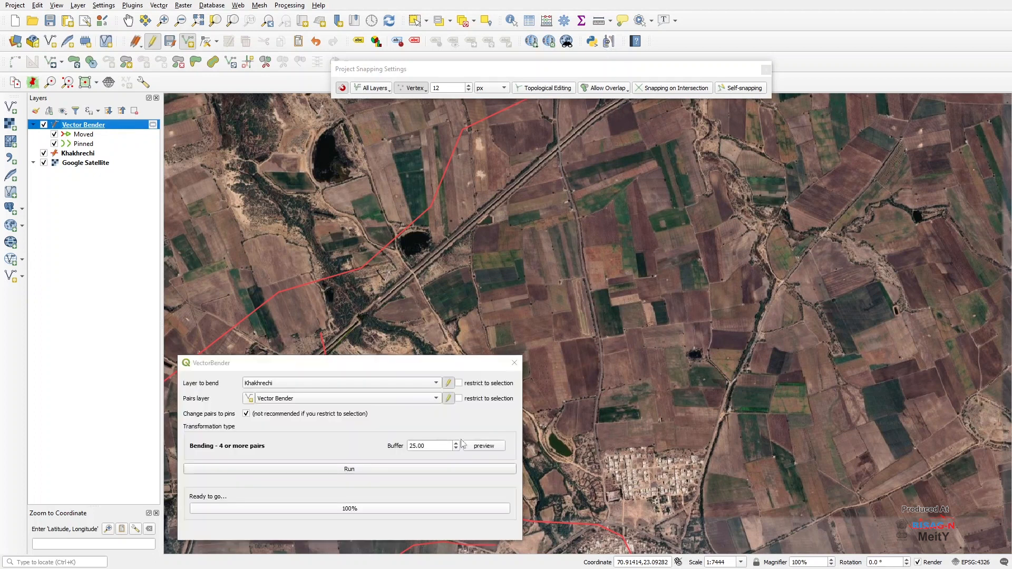
left_click(349, 468)
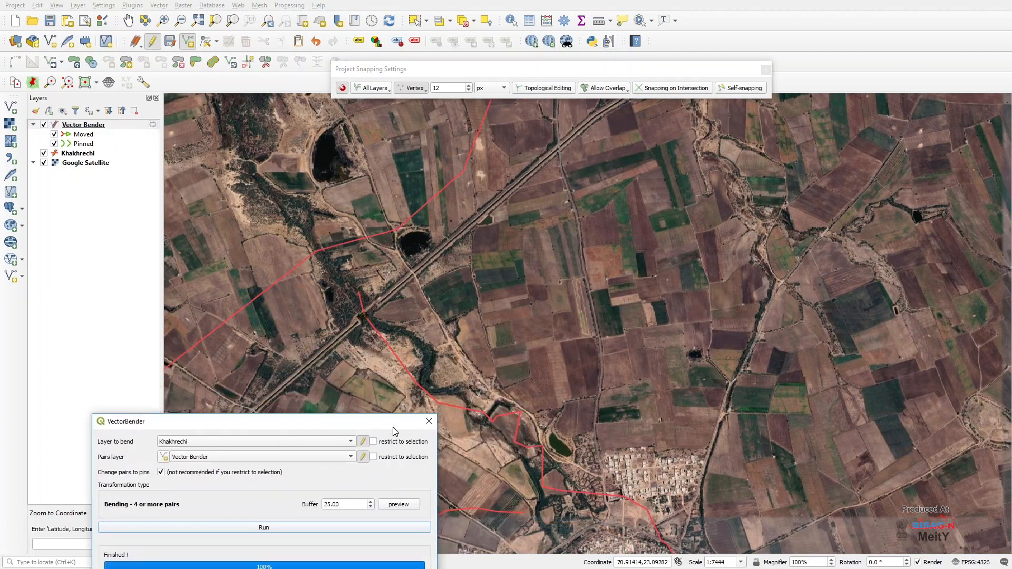